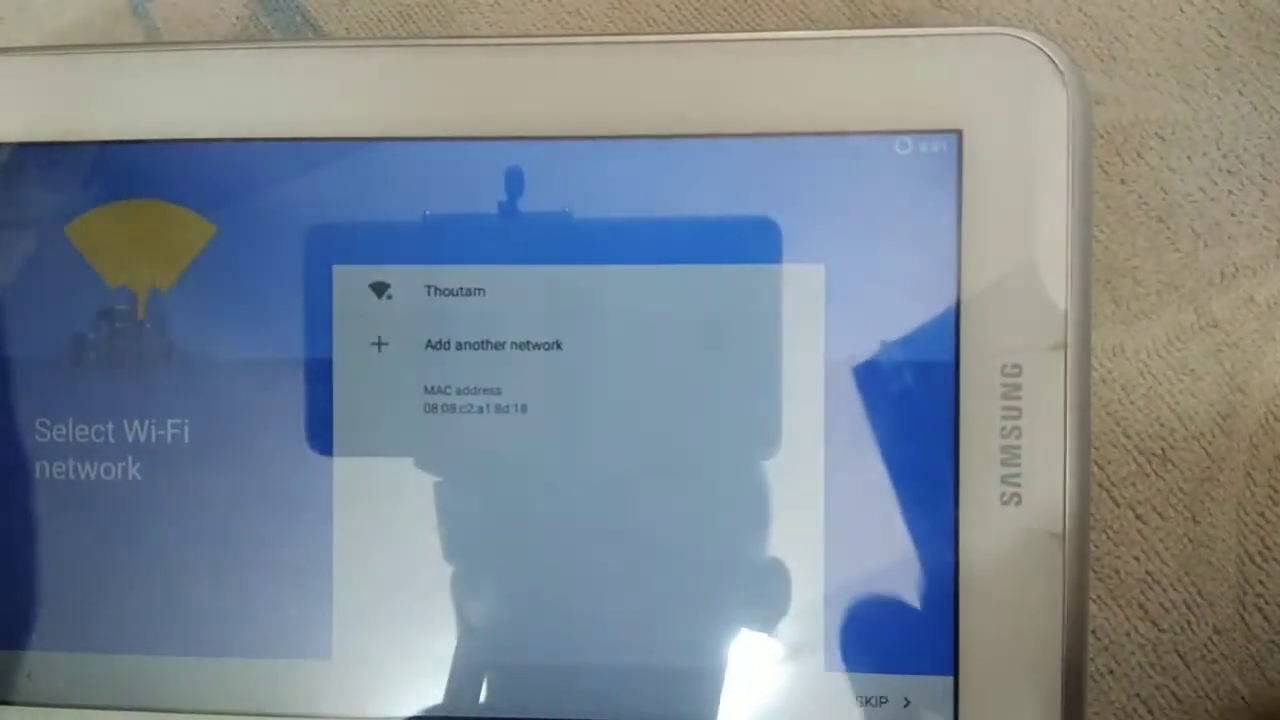
Skip Wi-Fi, pass the crDroid info page, and keep location access allowed on Other services.
left_click(877, 700)
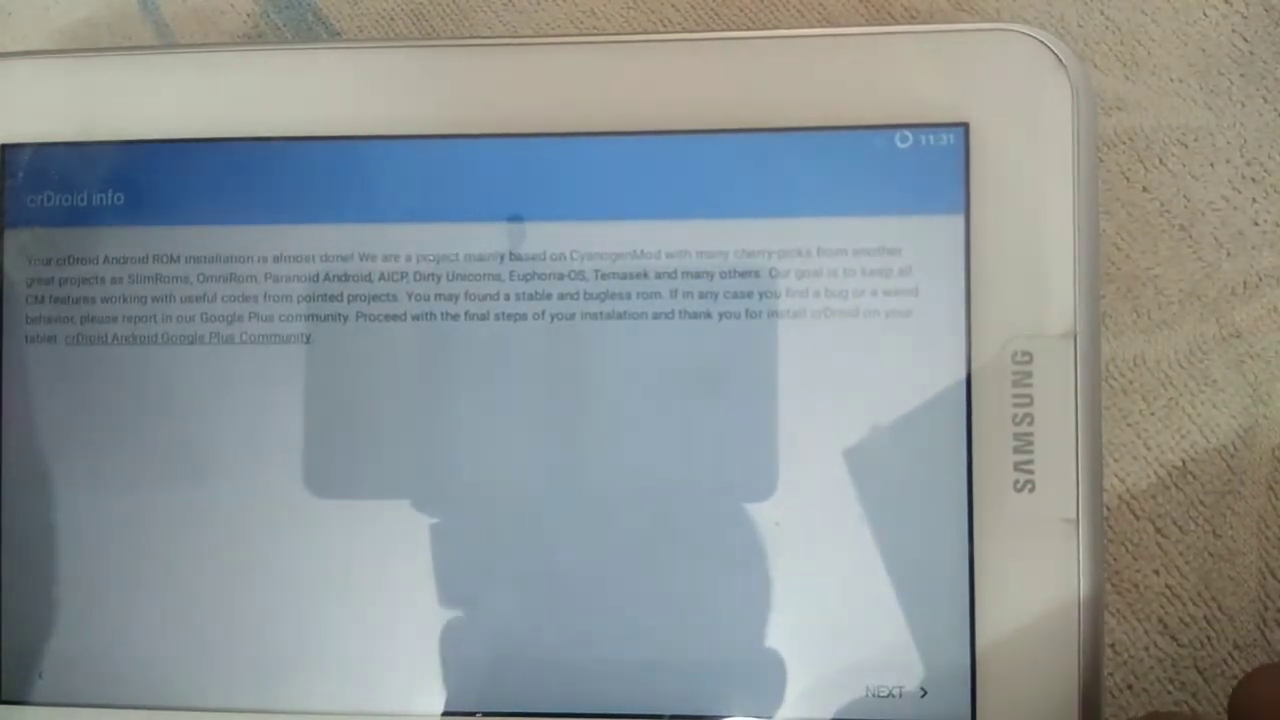
left_click(895, 690)
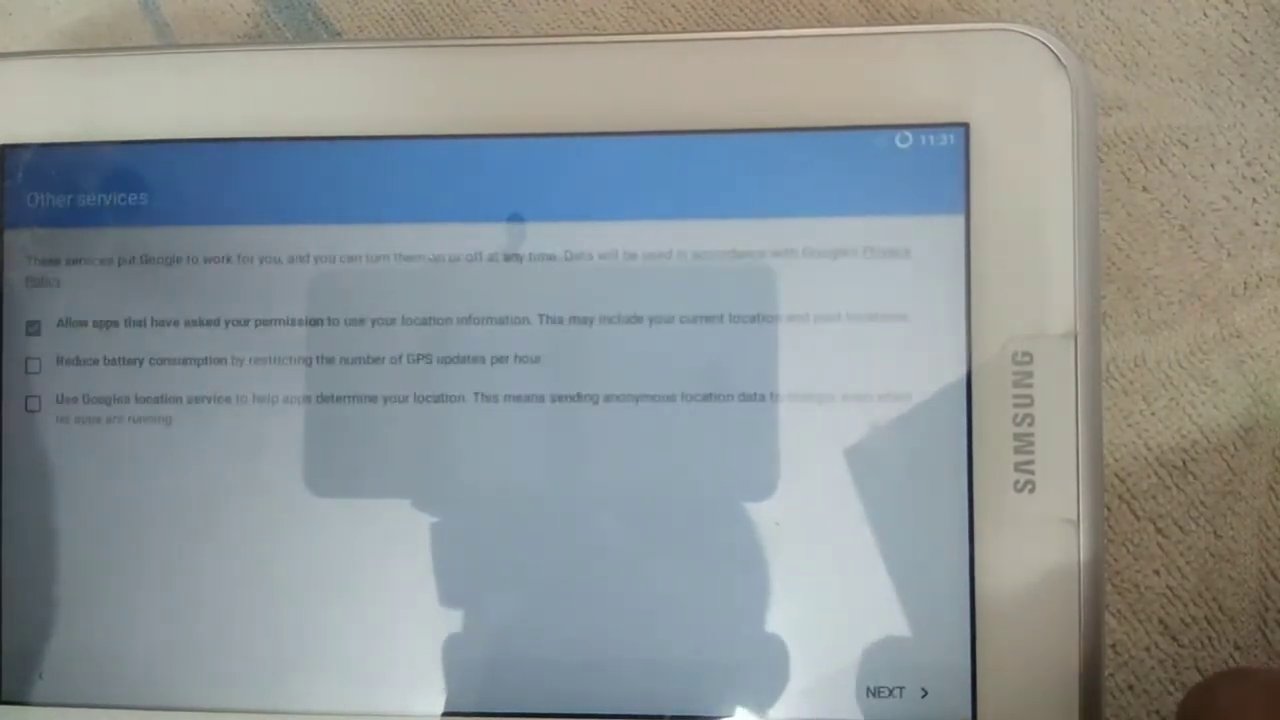
left_click(895, 691)
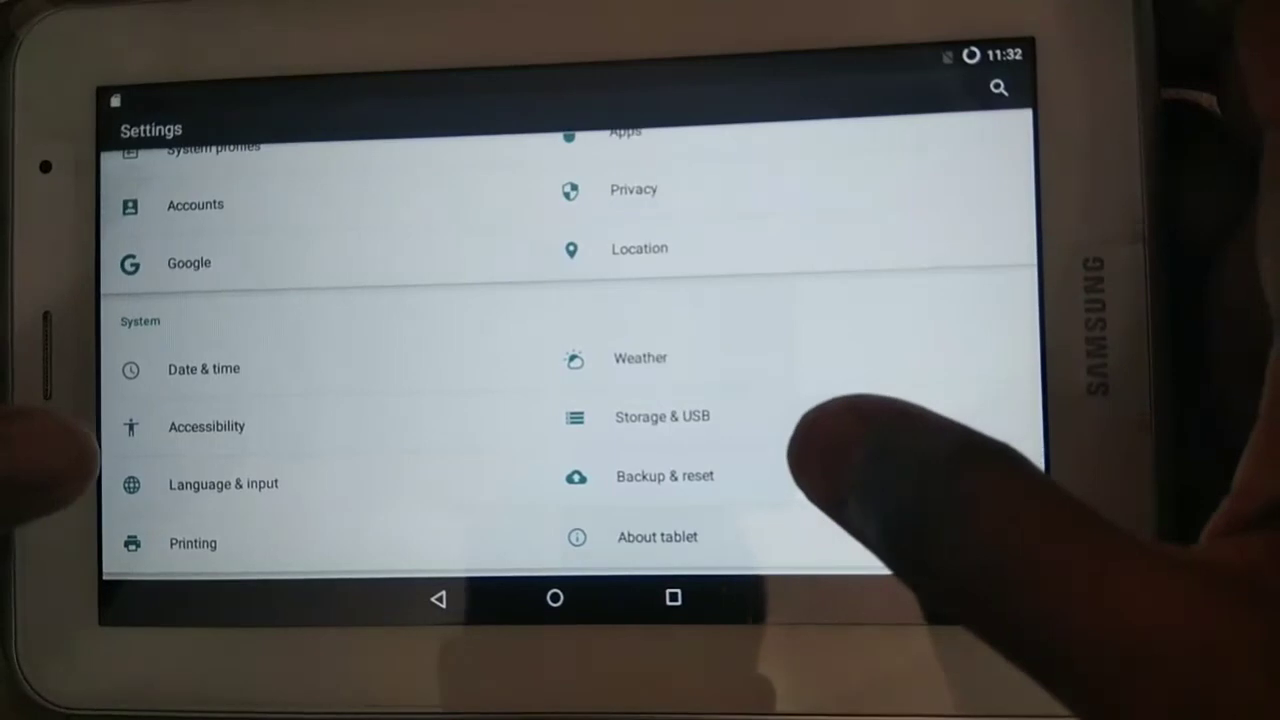
Open About tablet to see model GT-P3100, Android 6.0.1 and the crDroid build.
left_click(657, 537)
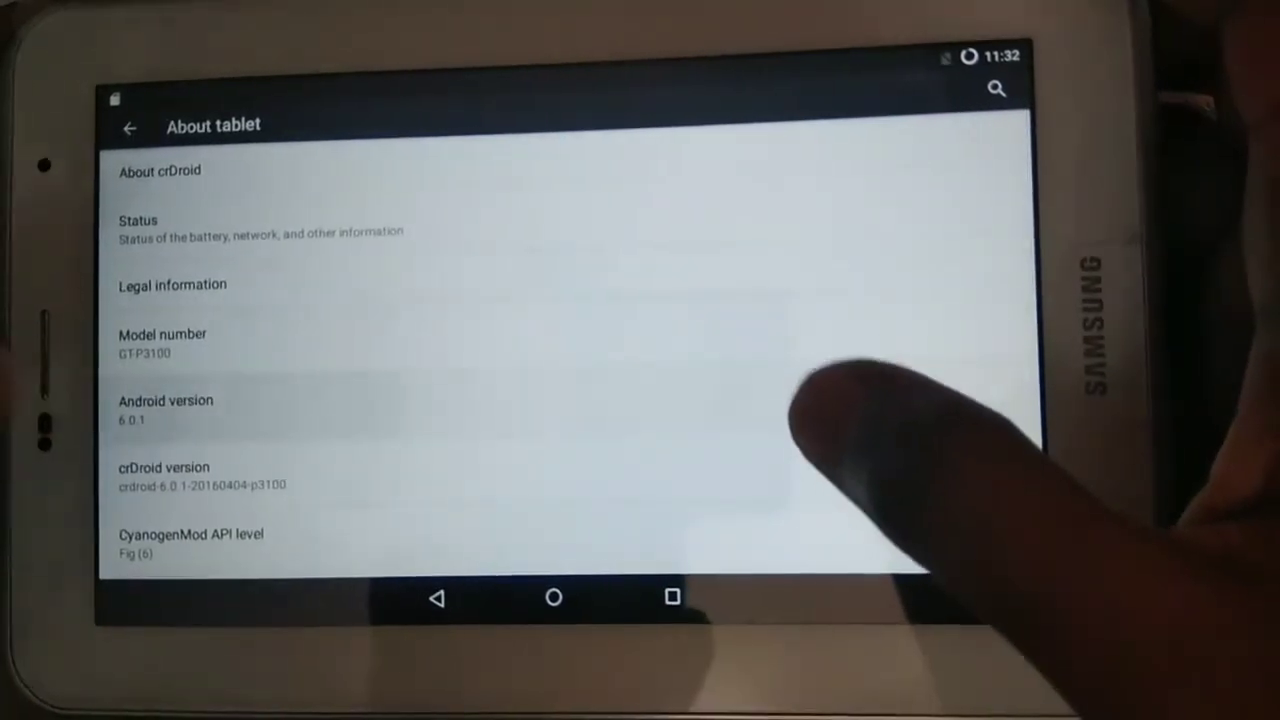